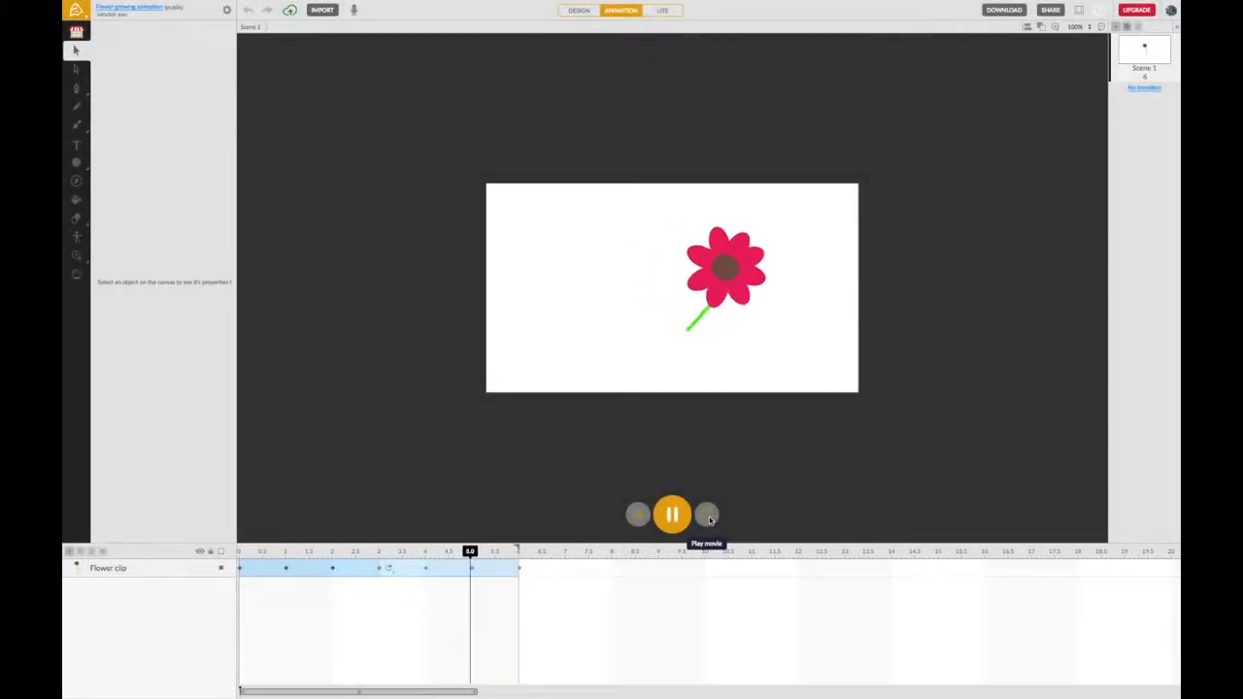
- Play the flower animation until the full-grown flower appears on its stem
click(672, 514)
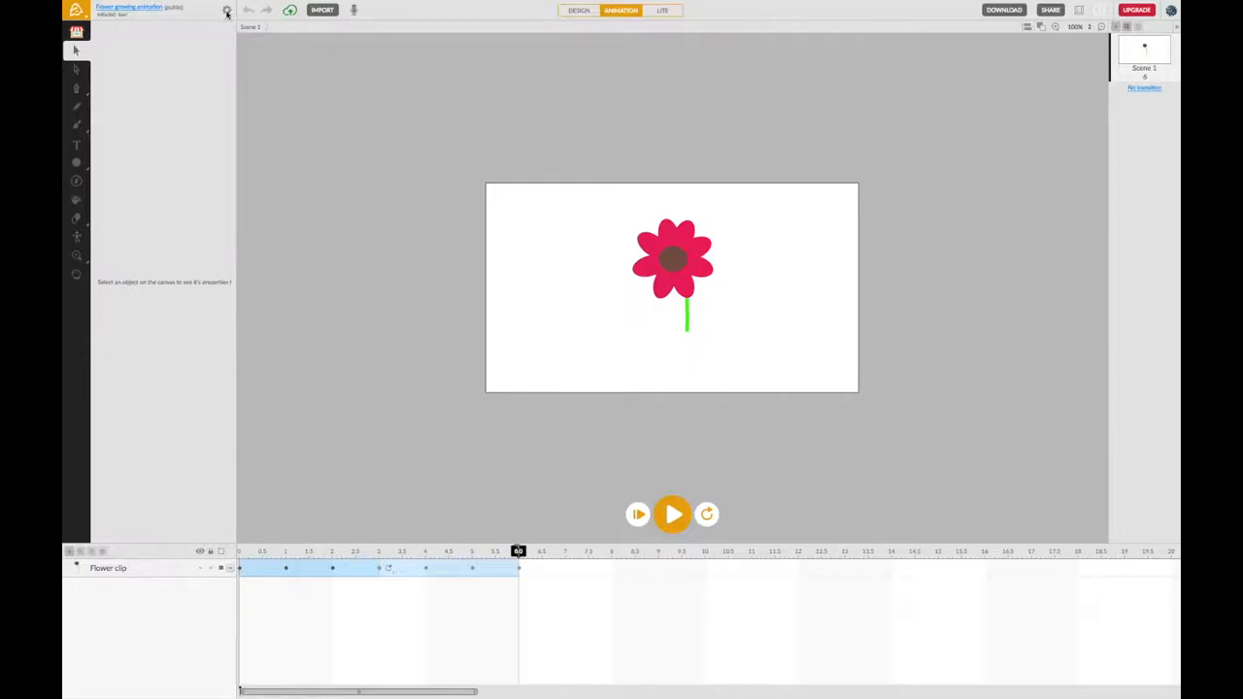
- Enter 'Growing flower animation' as the project name in the project settings
click(226, 11)
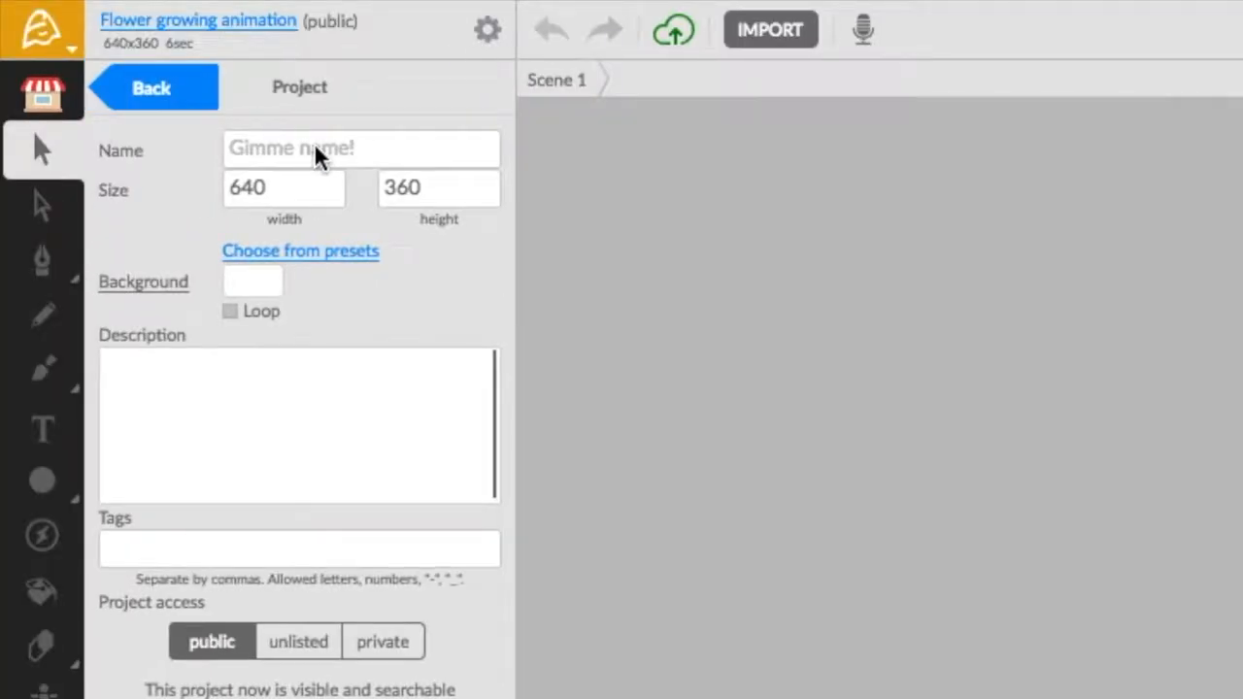
click(361, 149)
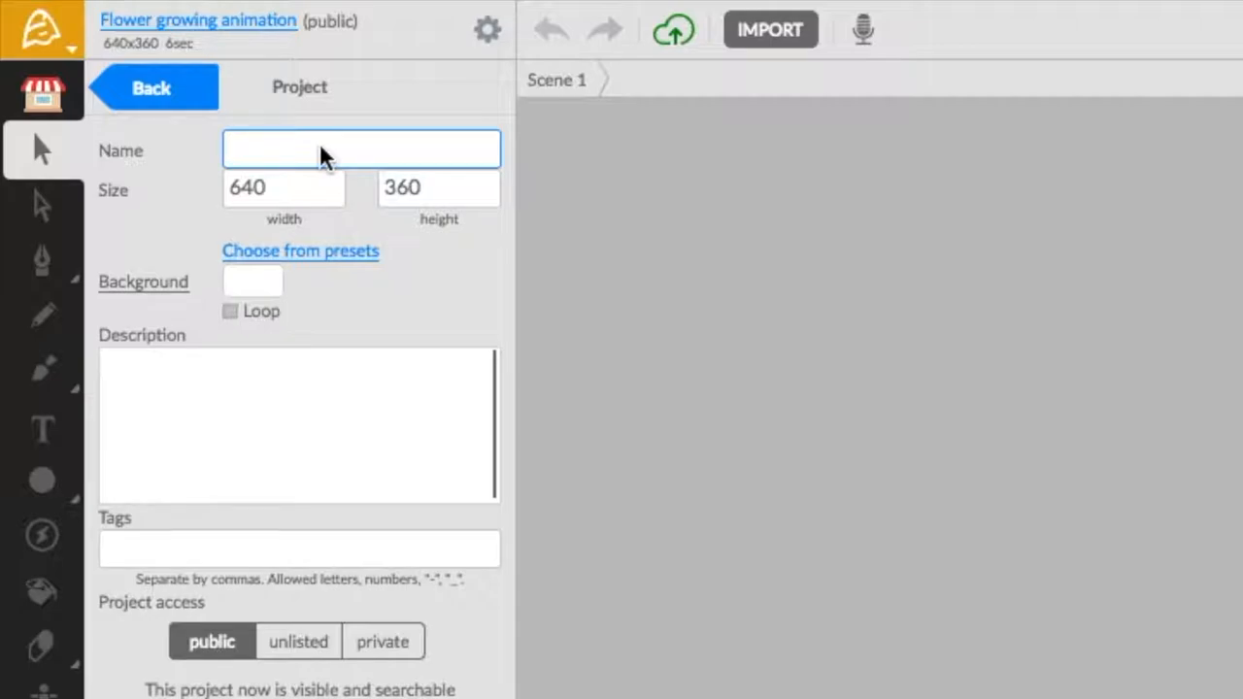
text(Growing flower animation)
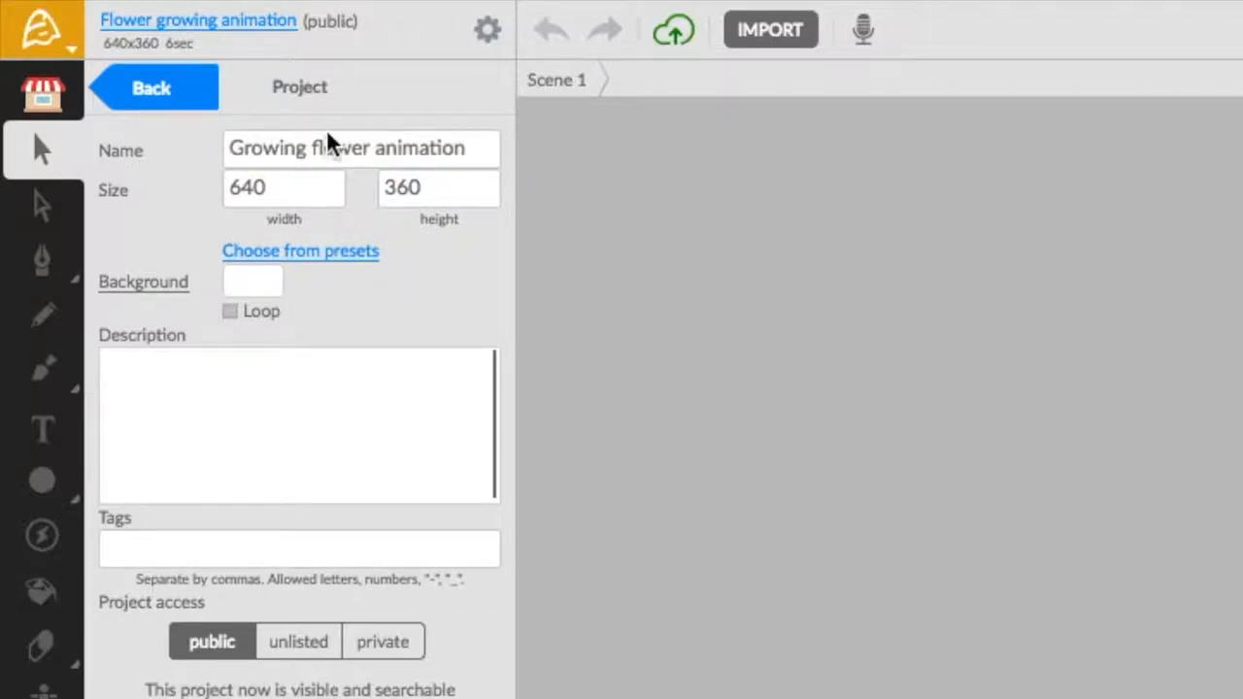
mouse_move(245, 32)
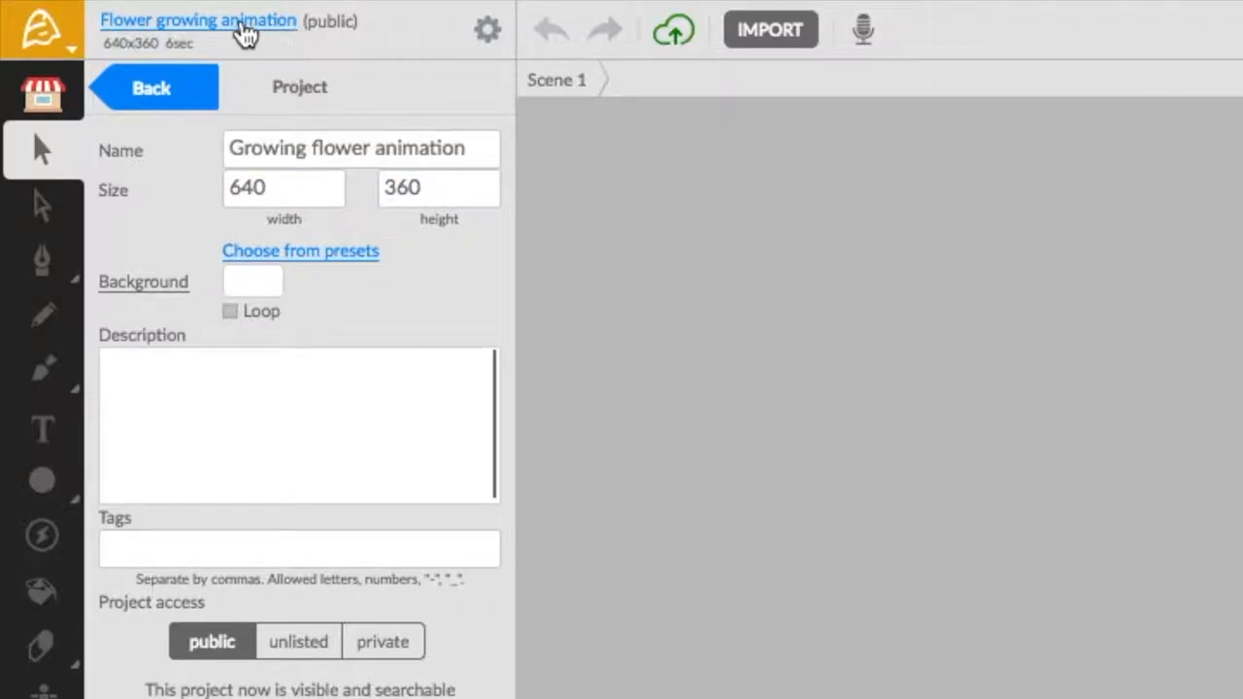
mouse_move(503, 44)
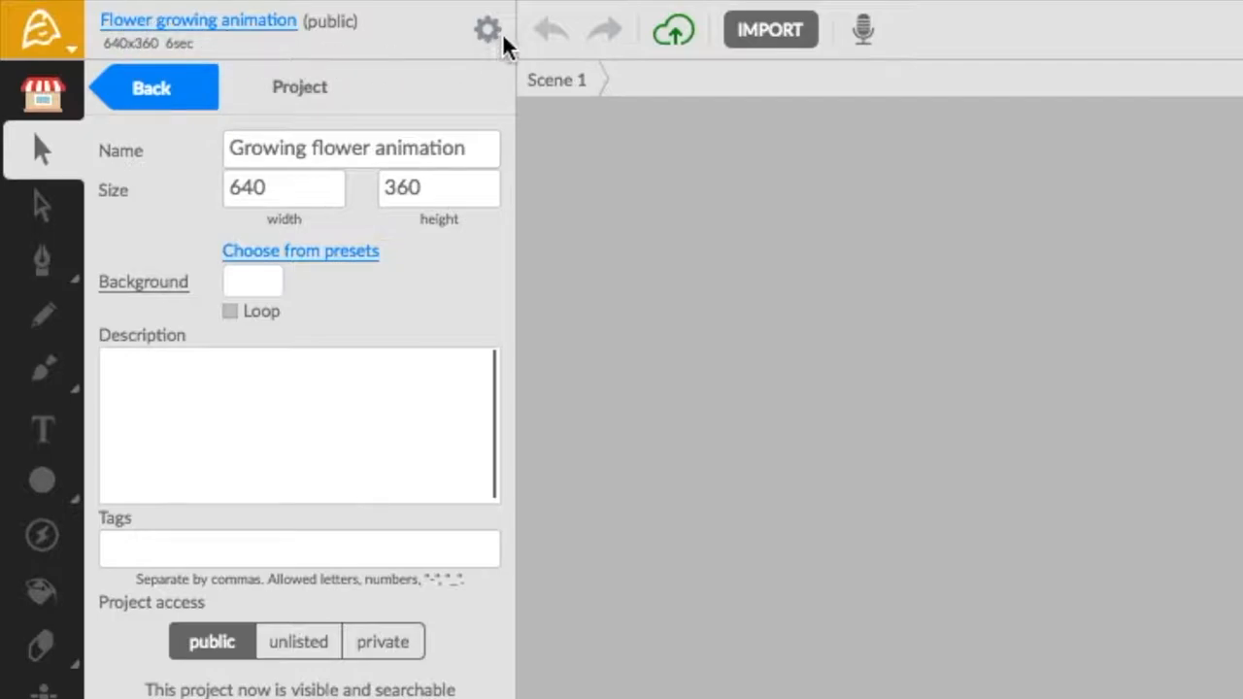
mouse_move(136, 37)
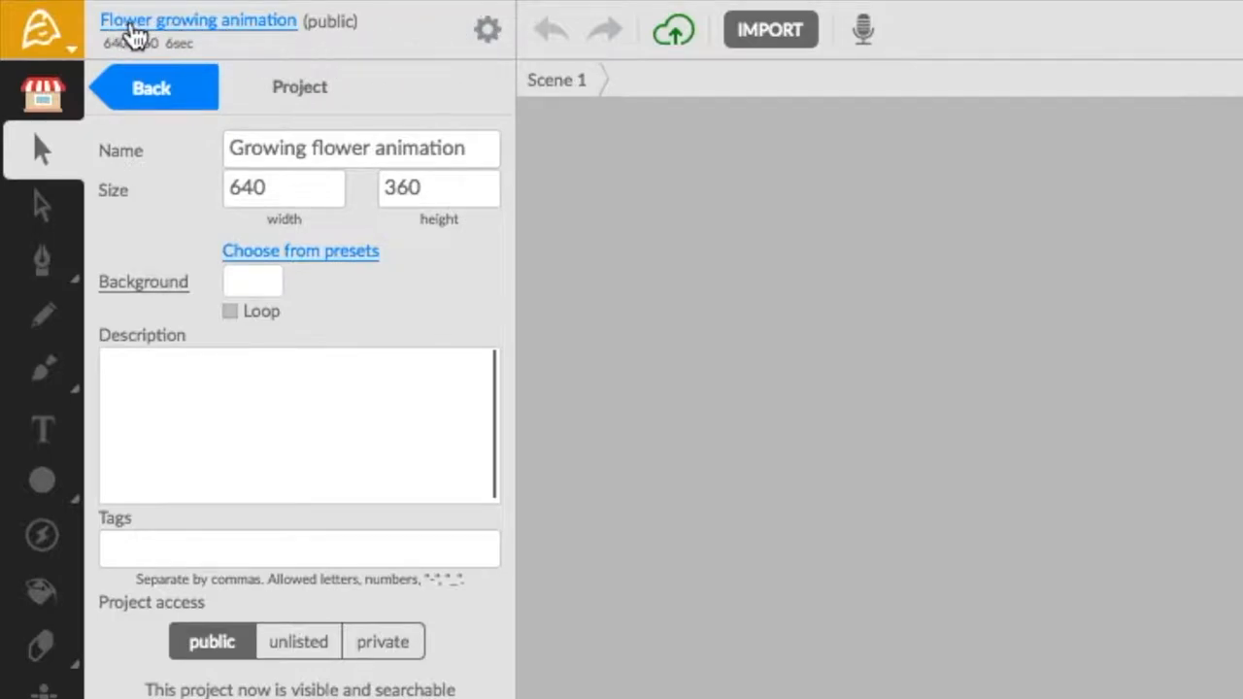
- Open the 'Growing flower animation' web page and show its sharing options
click(199, 19)
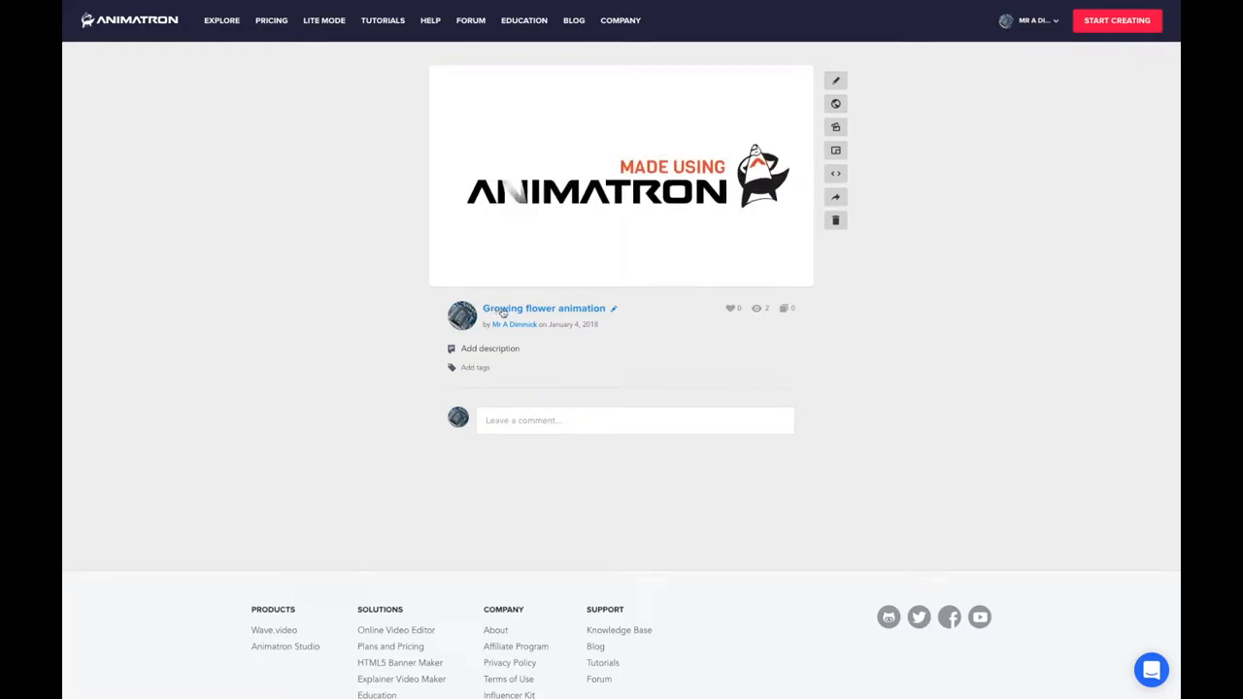
click(835, 197)
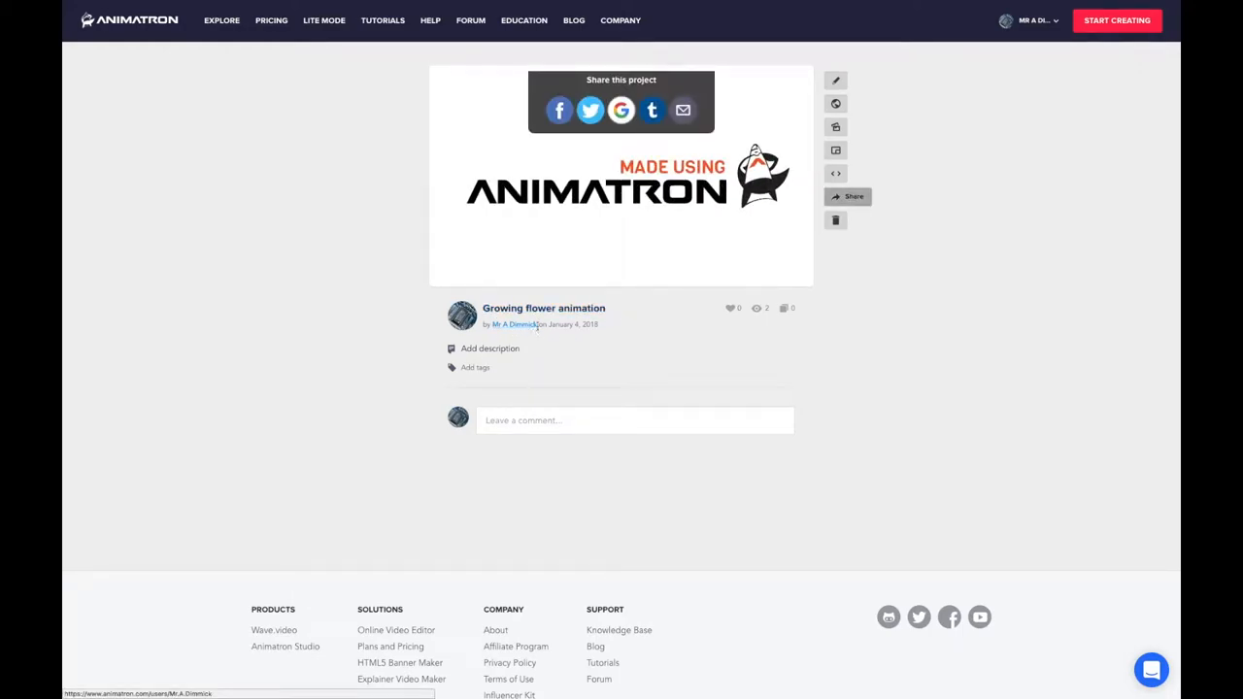